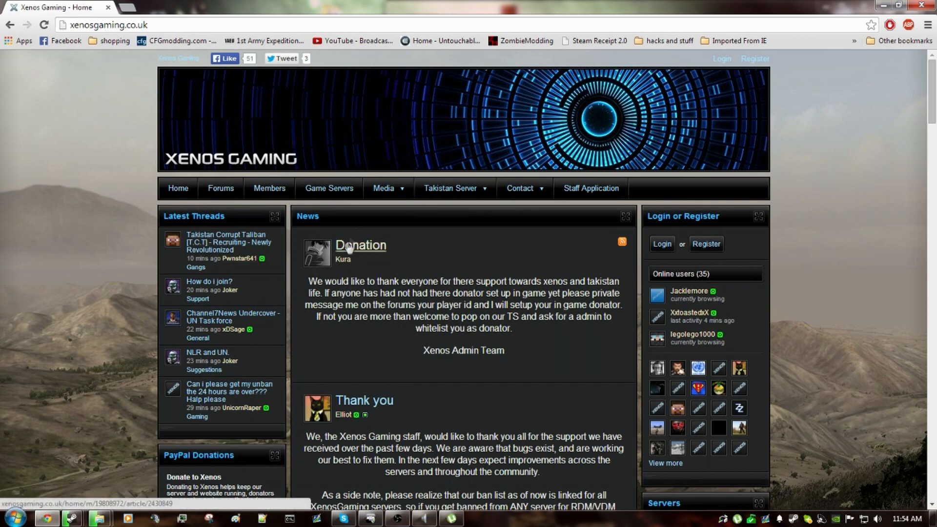
Log in to the Xenos Gaming account with email and password.
{"action": "left_click", "coordinate": [453, 188]}
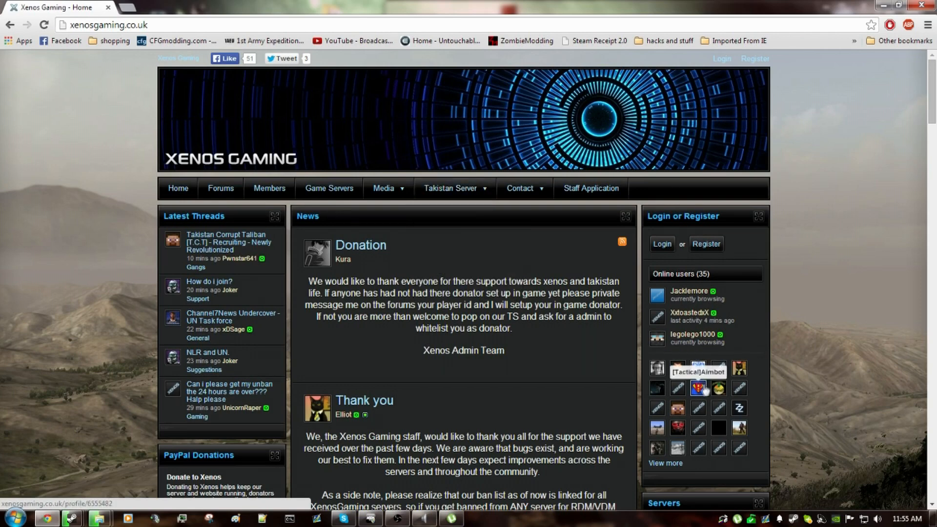
{"action": "left_click", "coordinate": [454, 188]}
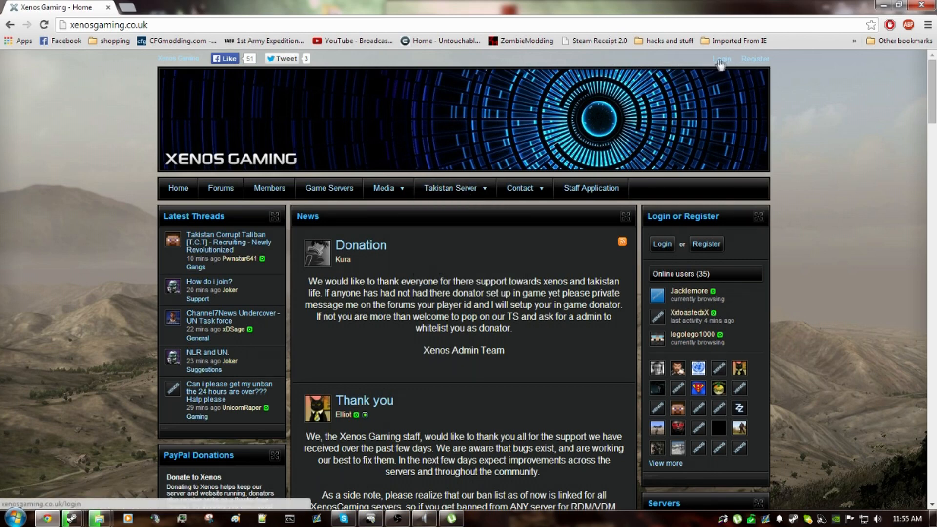
{"action": "left_click", "coordinate": [721, 58]}
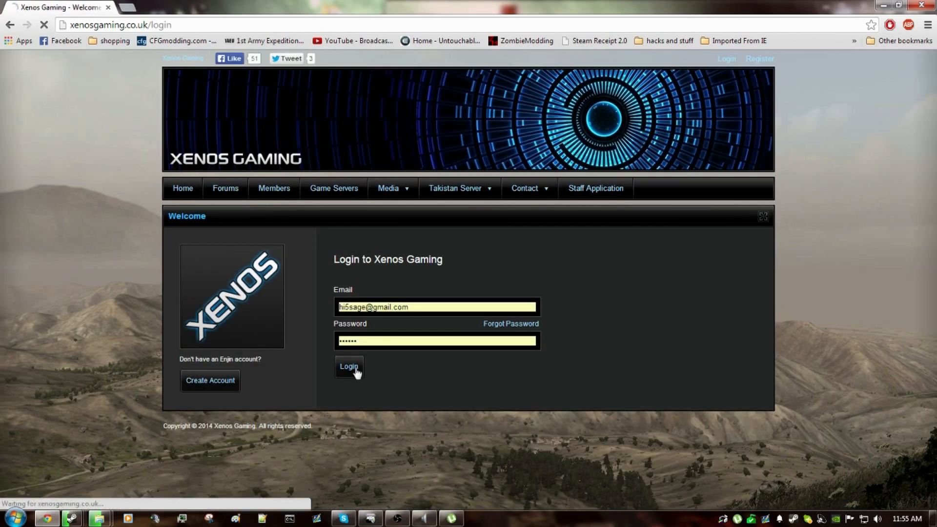
{"action": "left_click", "coordinate": [349, 366]}
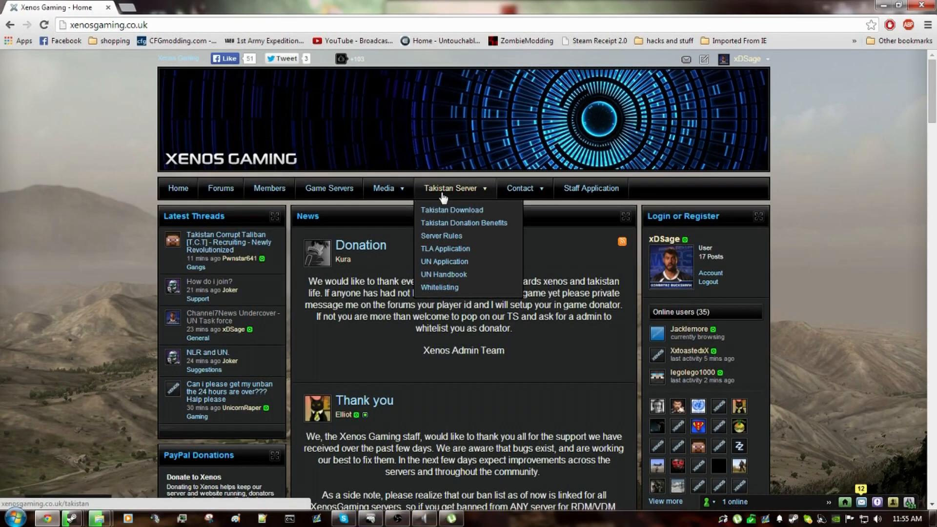
{"action": "mouse_move", "coordinate": [451, 210]}
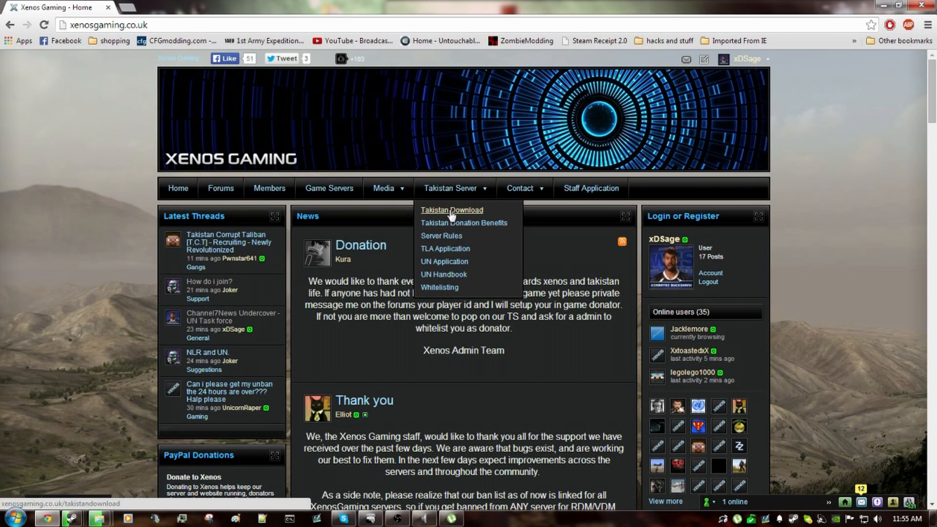
Download the Takistan Life mod torrent from the Takistan Download page and open it.
{"action": "left_click", "coordinate": [451, 210]}
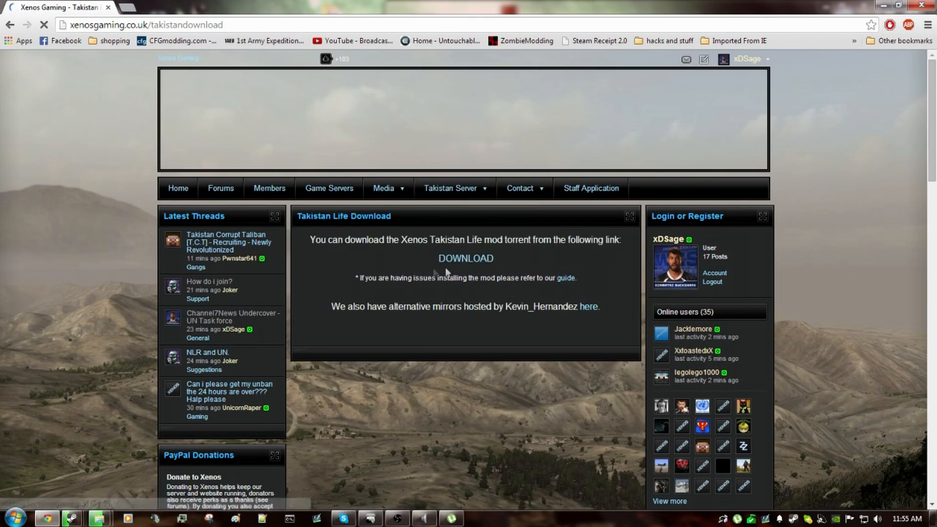
{"action": "left_click", "coordinate": [465, 259]}
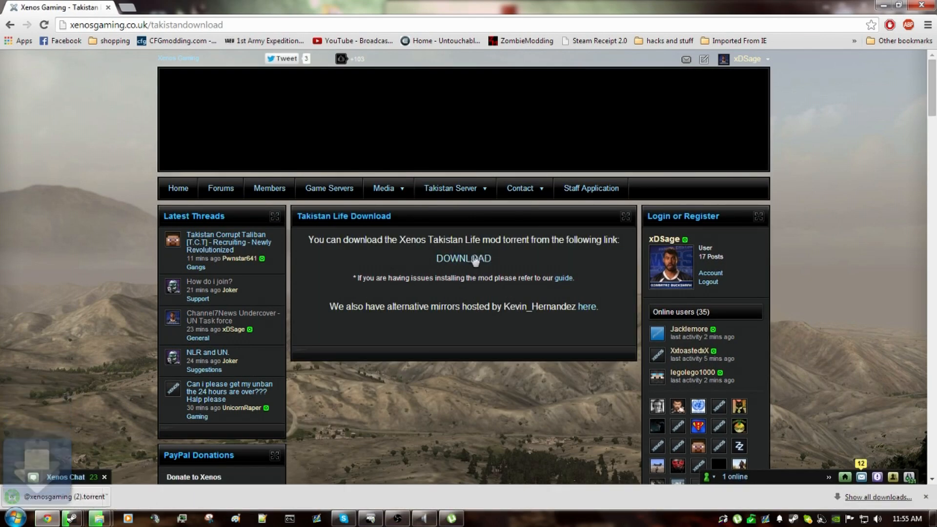
{"action": "mouse_move", "coordinate": [293, 412]}
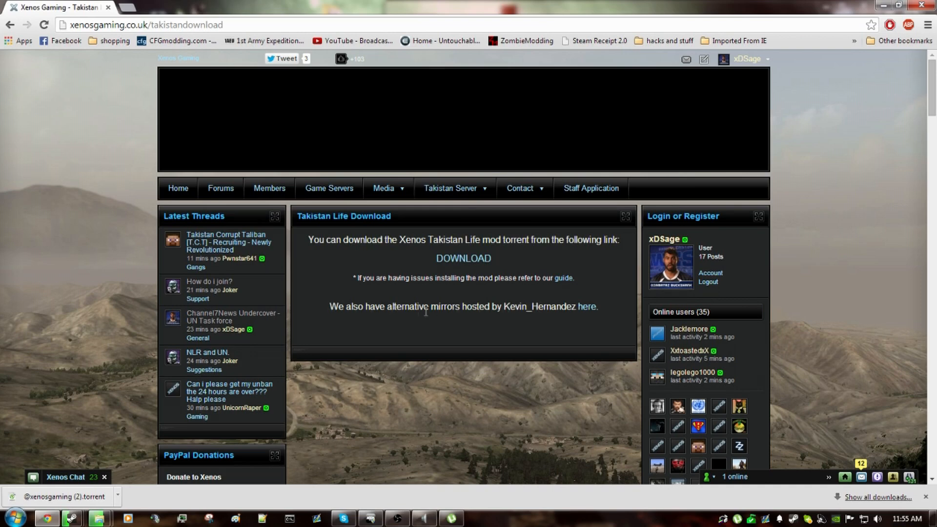
{"action": "mouse_move", "coordinate": [432, 304]}
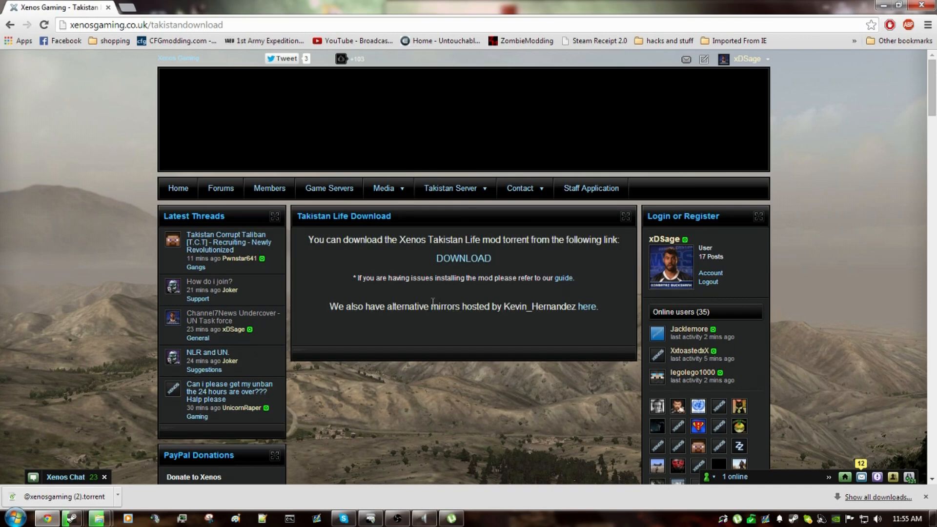
{"action": "mouse_move", "coordinate": [511, 301]}
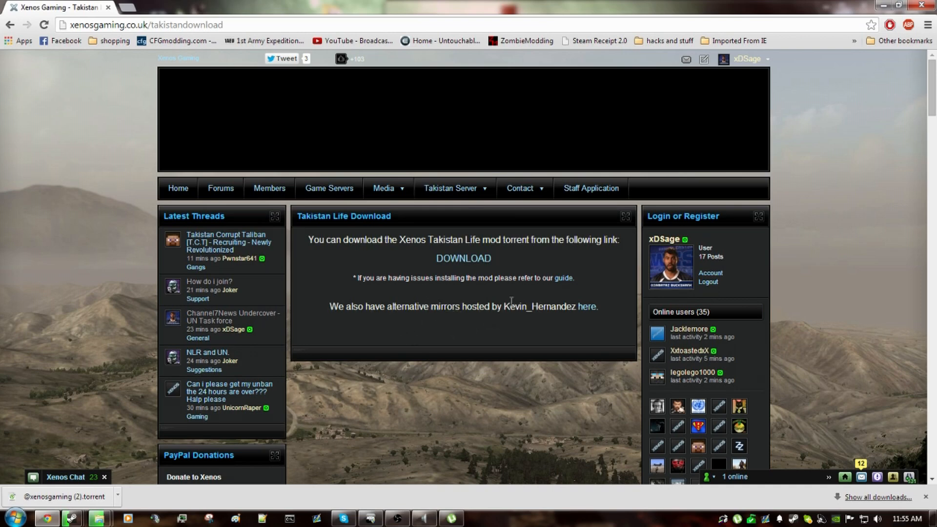
{"action": "mouse_move", "coordinate": [587, 307]}
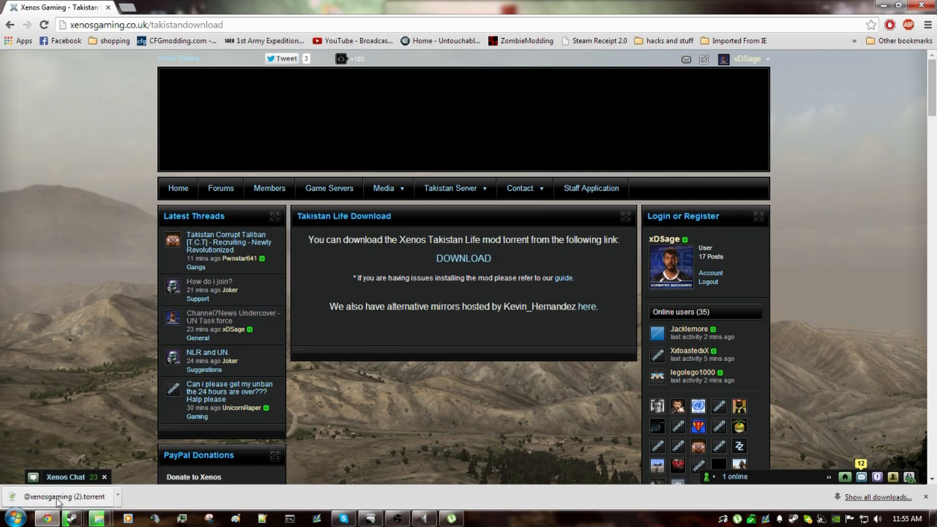
{"action": "left_click", "coordinate": [60, 497]}
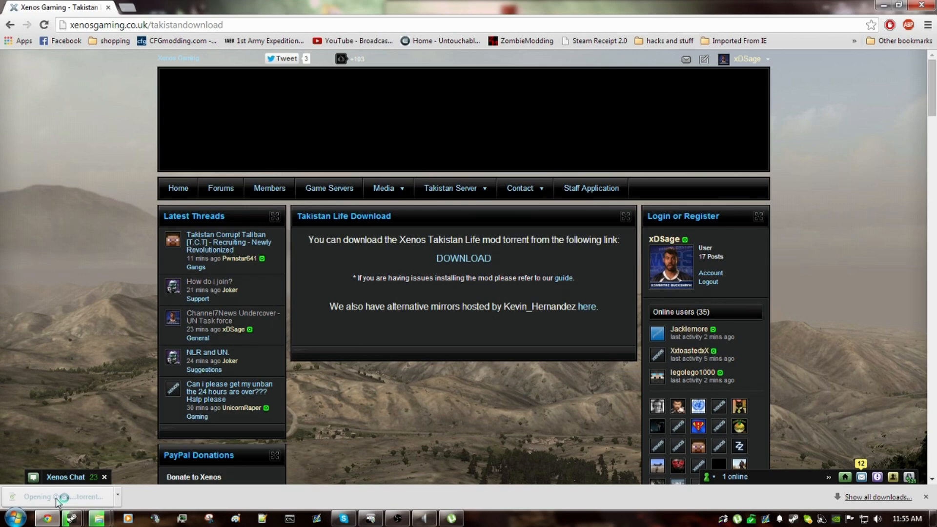
{"action": "left_click", "coordinate": [60, 497]}
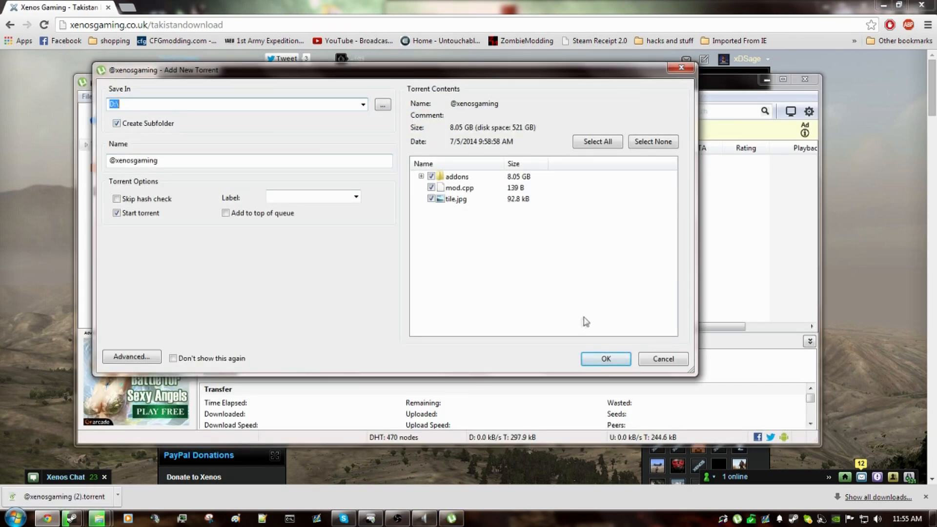
{"action": "left_click", "coordinate": [605, 359]}
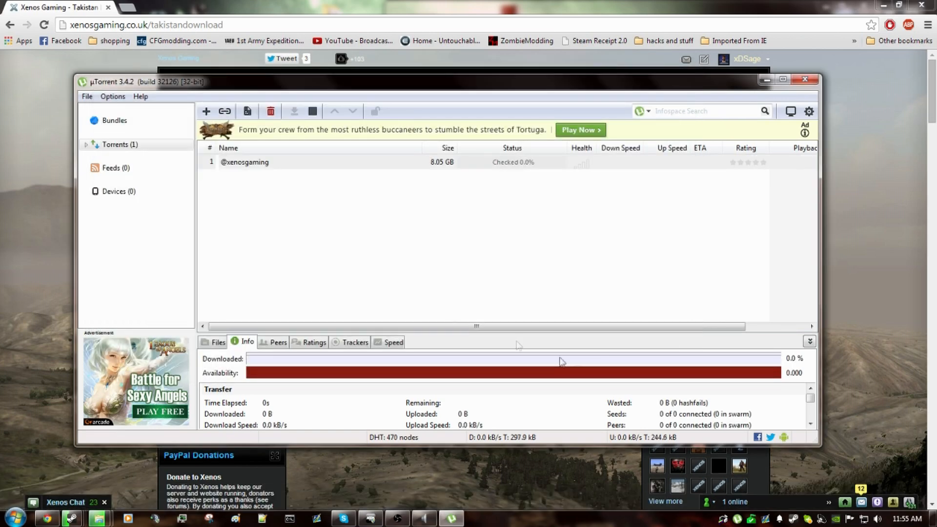
{"action": "left_click", "coordinate": [244, 162]}
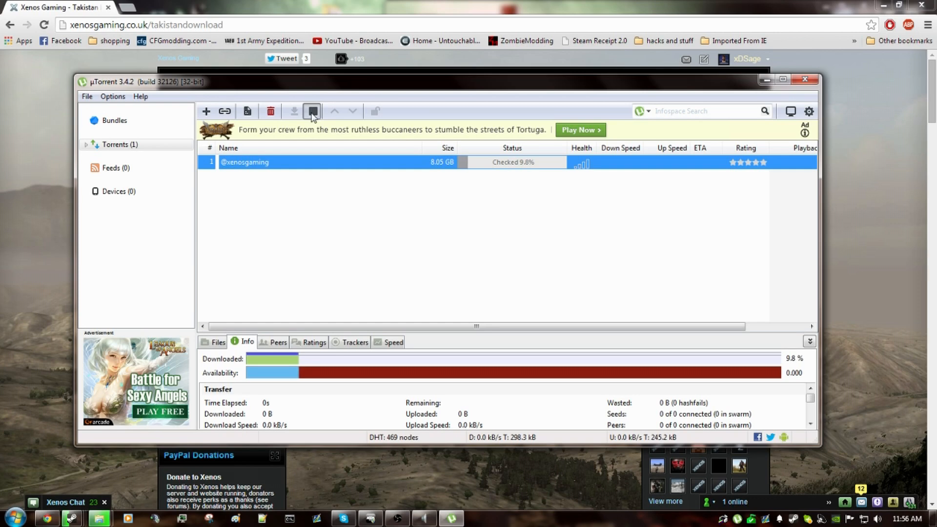
{"action": "left_click", "coordinate": [311, 111]}
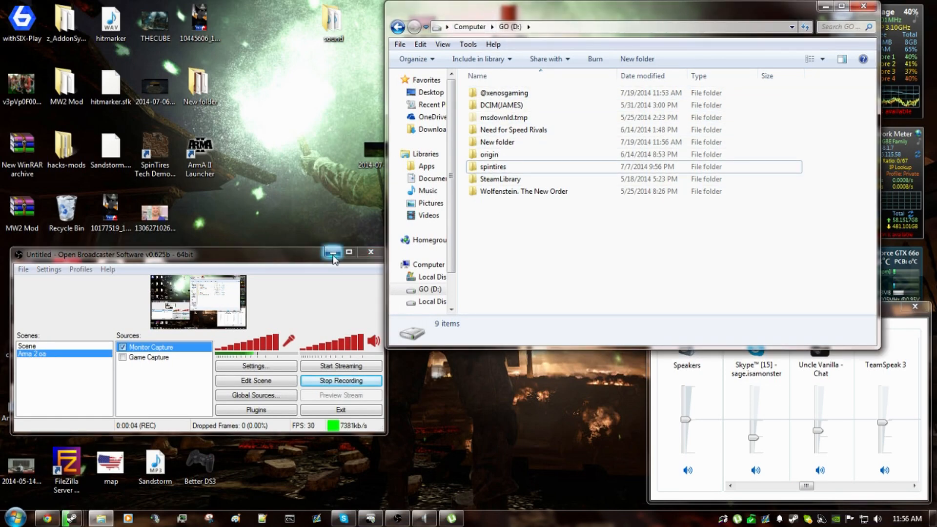
{"action": "left_click", "coordinate": [333, 252]}
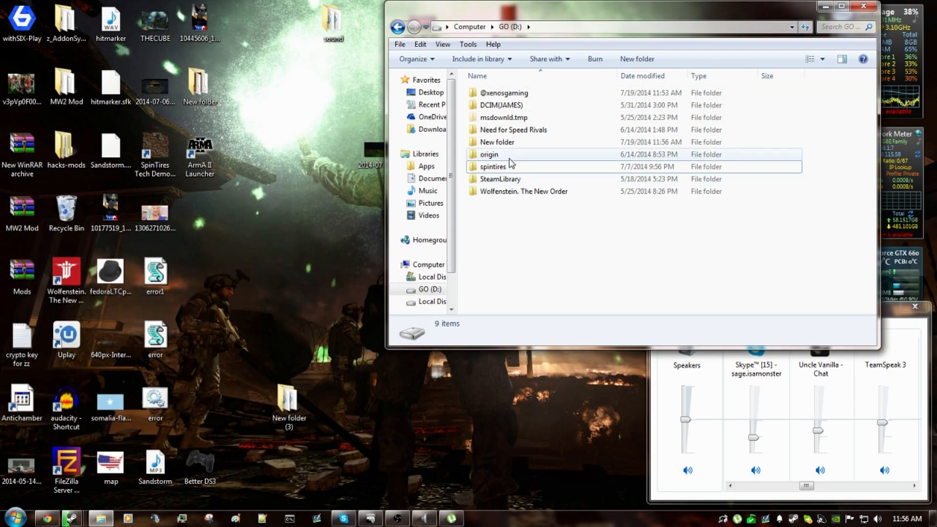
{"action": "right_click", "coordinate": [501, 92]}
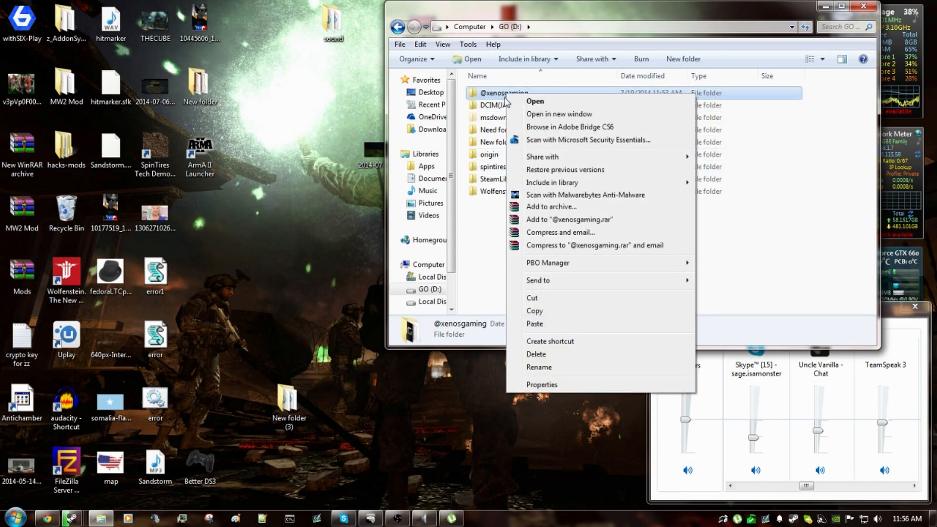
{"action": "mouse_move", "coordinate": [533, 311]}
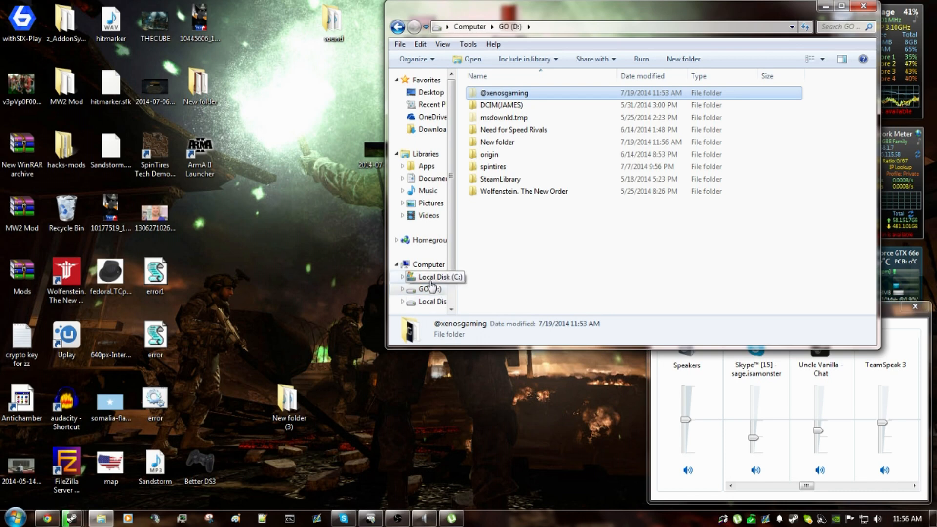
{"action": "left_click", "coordinate": [439, 277]}
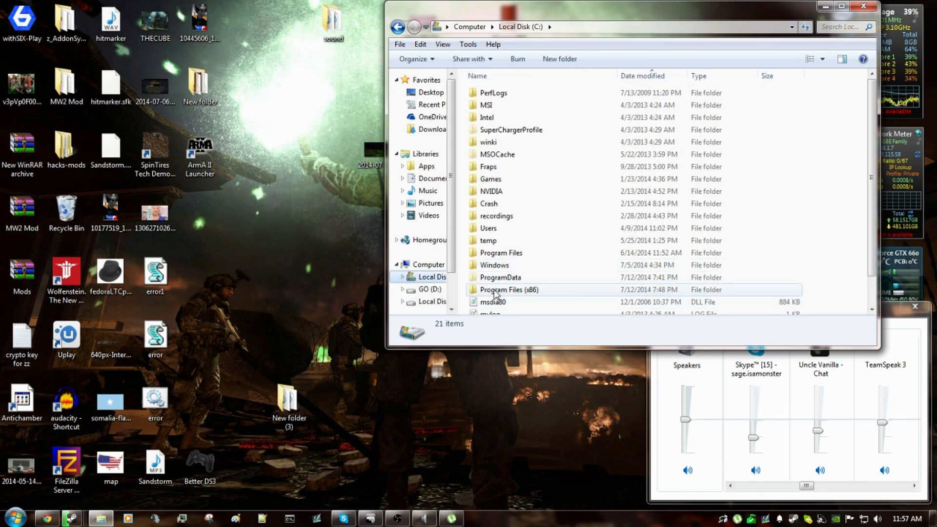
Go to Program Files (x86) > Steam > SteamApps > common > Arma 3 and open its context menu.
{"action": "double_click", "coordinate": [509, 290]}
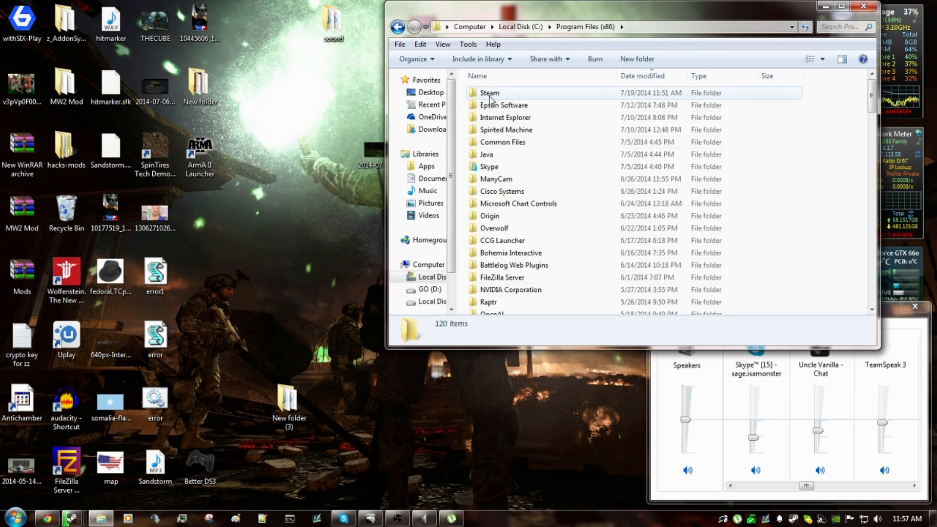
{"action": "double_click", "coordinate": [489, 92]}
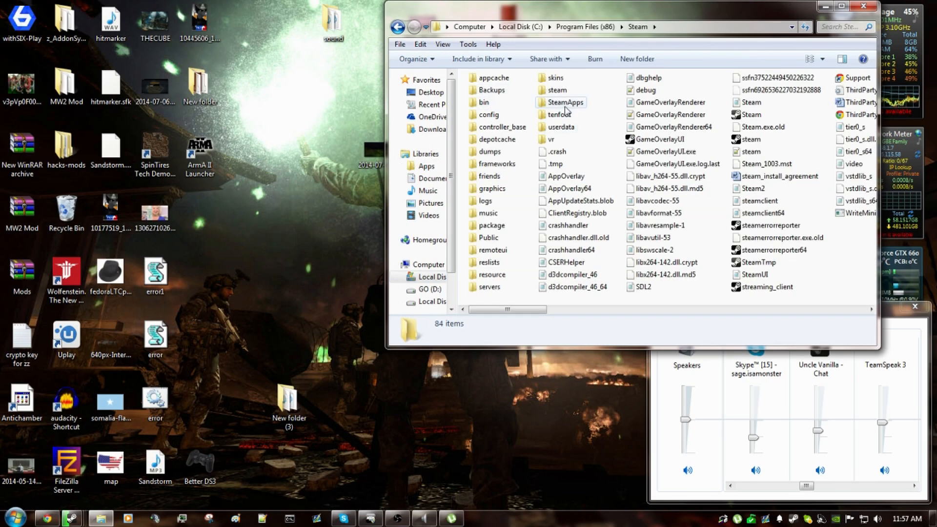
{"action": "double_click", "coordinate": [566, 102]}
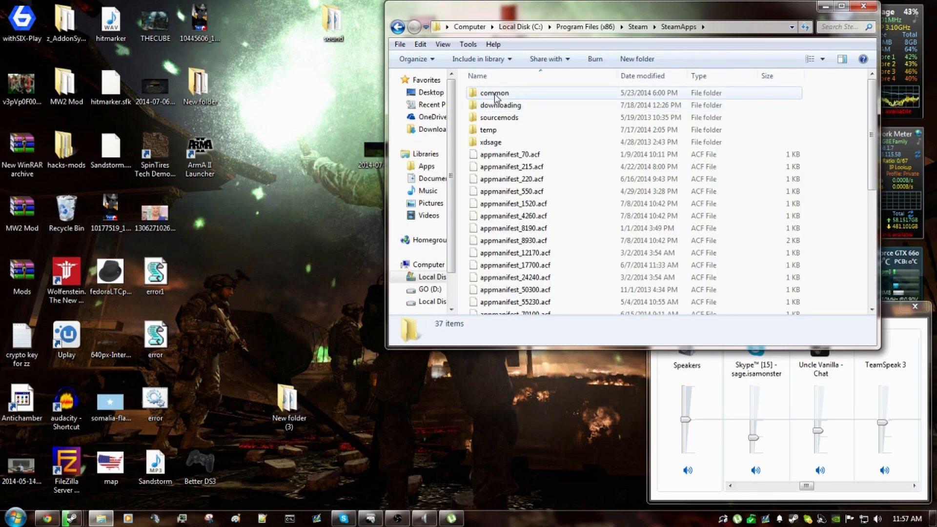
{"action": "double_click", "coordinate": [494, 93]}
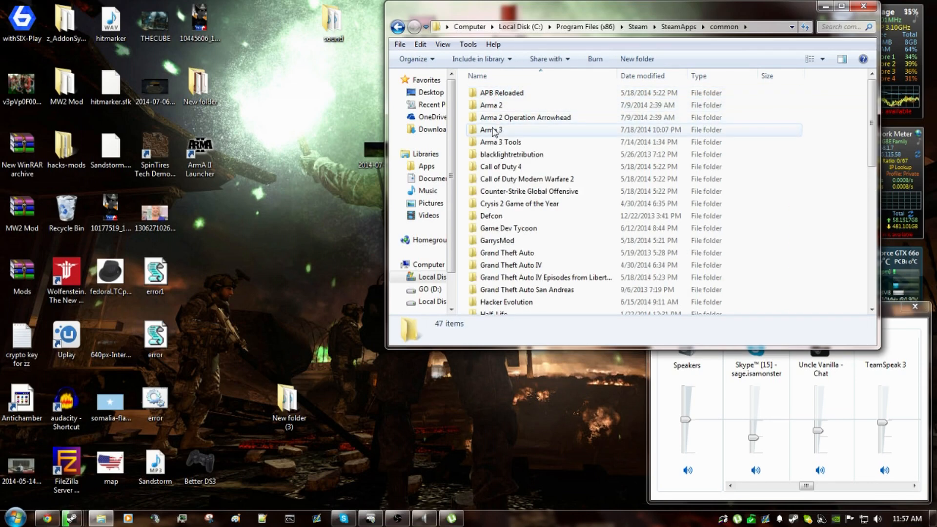
{"action": "double_click", "coordinate": [491, 130]}
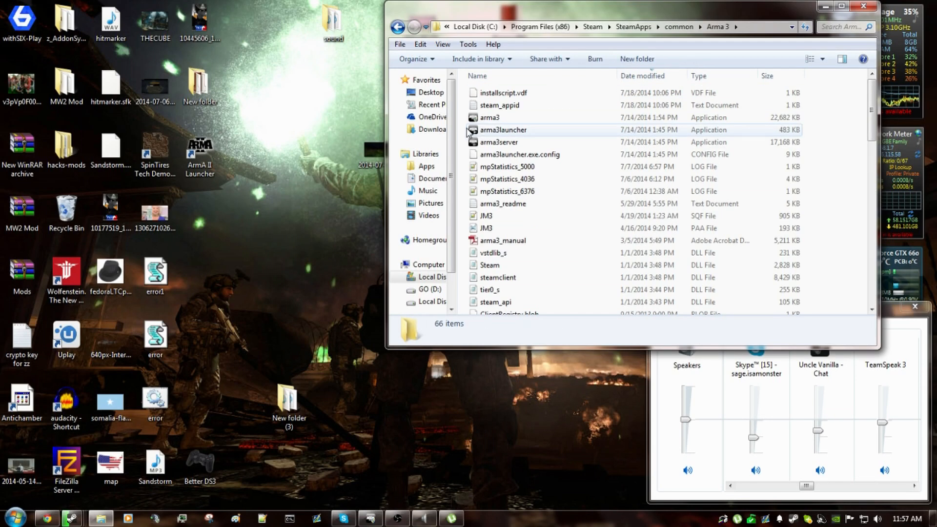
{"action": "right_click", "coordinate": [538, 138]}
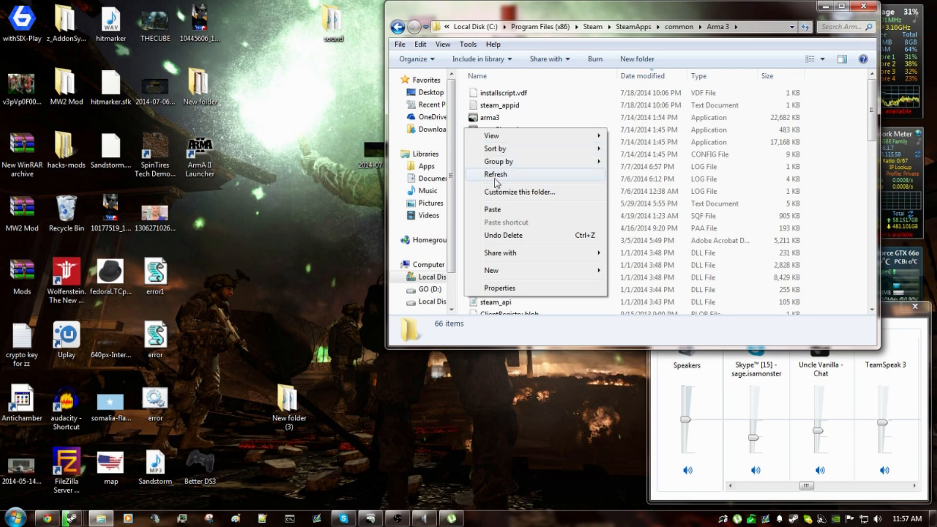
{"action": "mouse_move", "coordinate": [492, 212]}
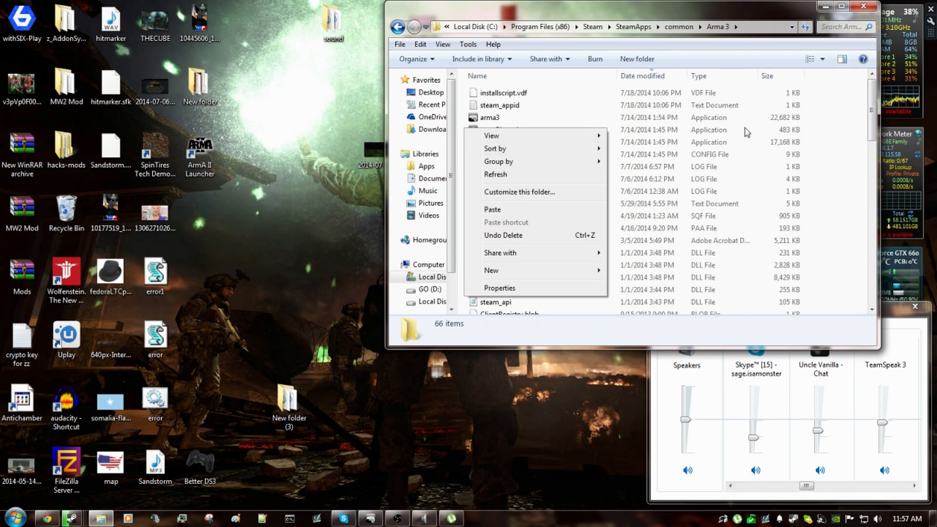
{"action": "scroll", "scroll_direction": "down", "scroll_amount": 3}
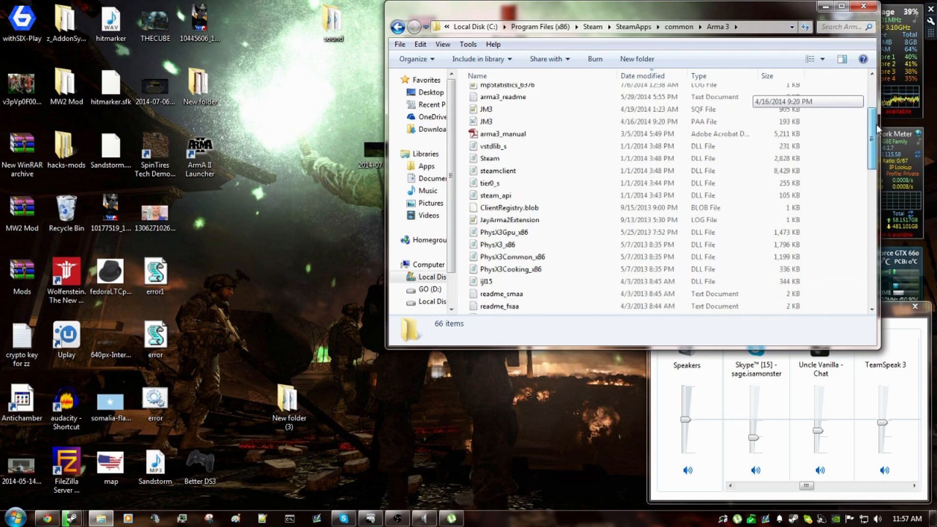
{"action": "scroll", "scroll_direction": "down", "scroll_amount": 3}
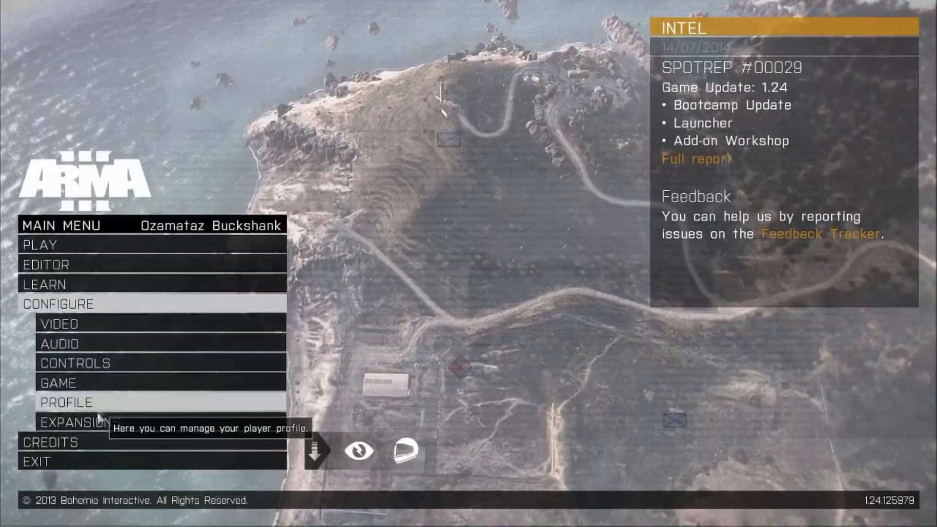
Enable the XG and JSRS 2.1B expansions, apply, and restart Arma 3.
{"action": "left_click", "coordinate": [72, 422]}
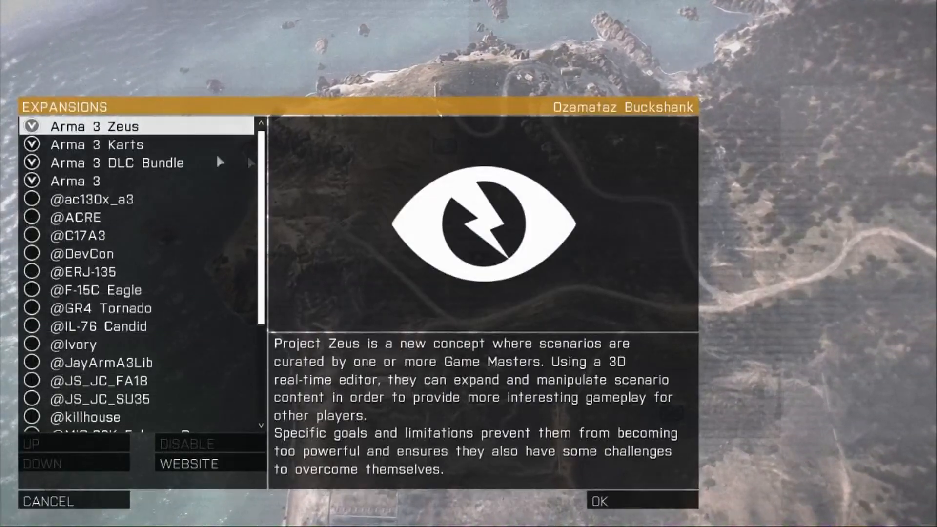
{"action": "scroll", "scroll_direction": "down", "scroll_amount": 3}
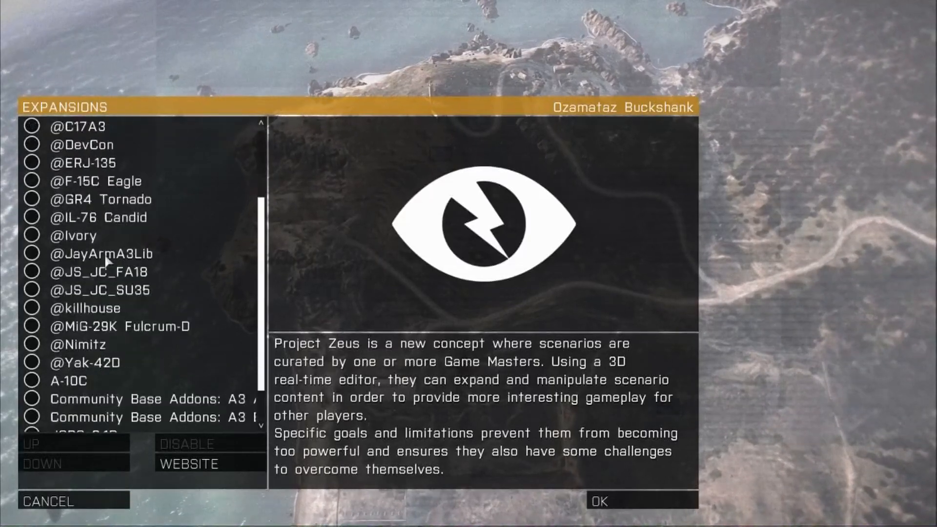
{"action": "scroll", "scroll_direction": "down", "scroll_amount": 3}
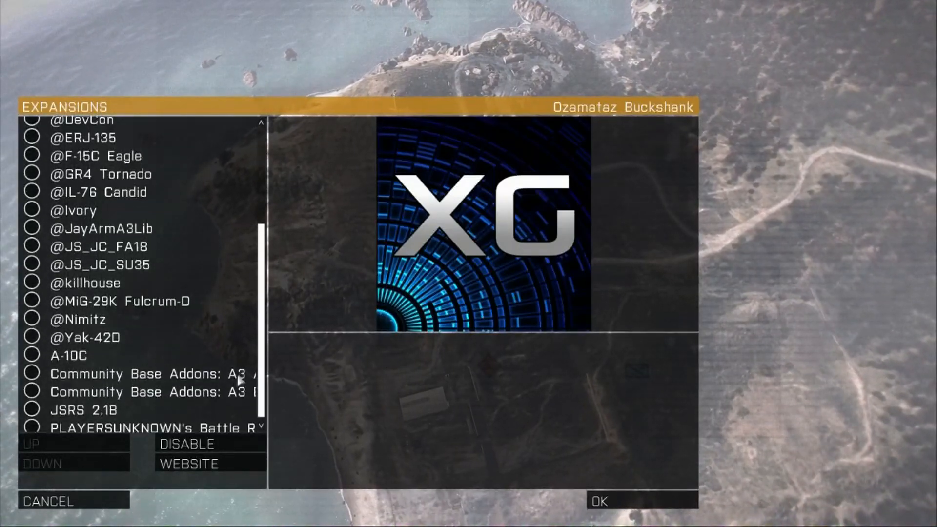
{"action": "left_click", "coordinate": [85, 409]}
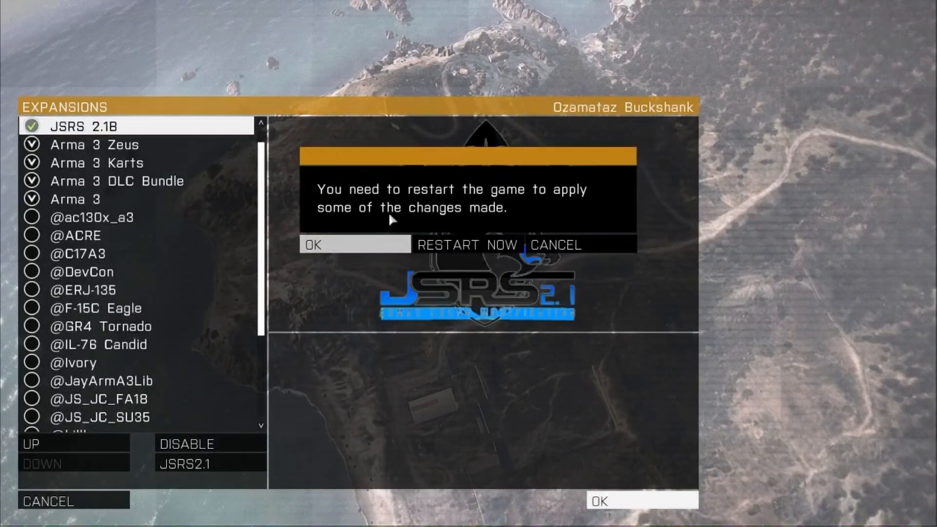
{"action": "mouse_move", "coordinate": [467, 244]}
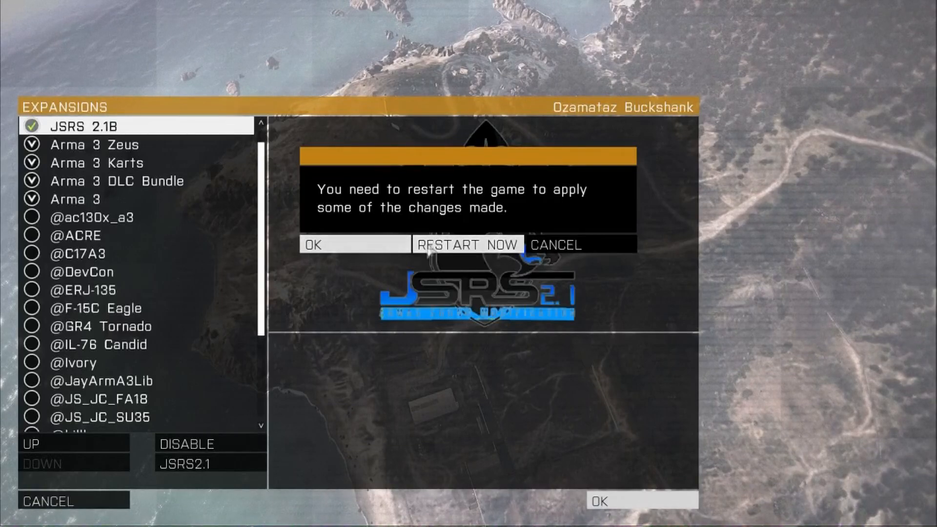
{"action": "left_click", "coordinate": [468, 245]}
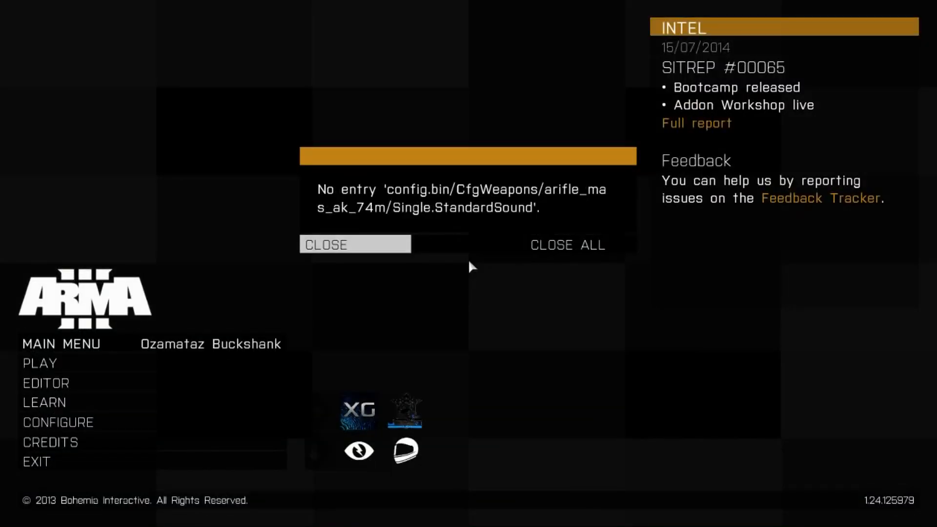
{"action": "mouse_move", "coordinate": [400, 253]}
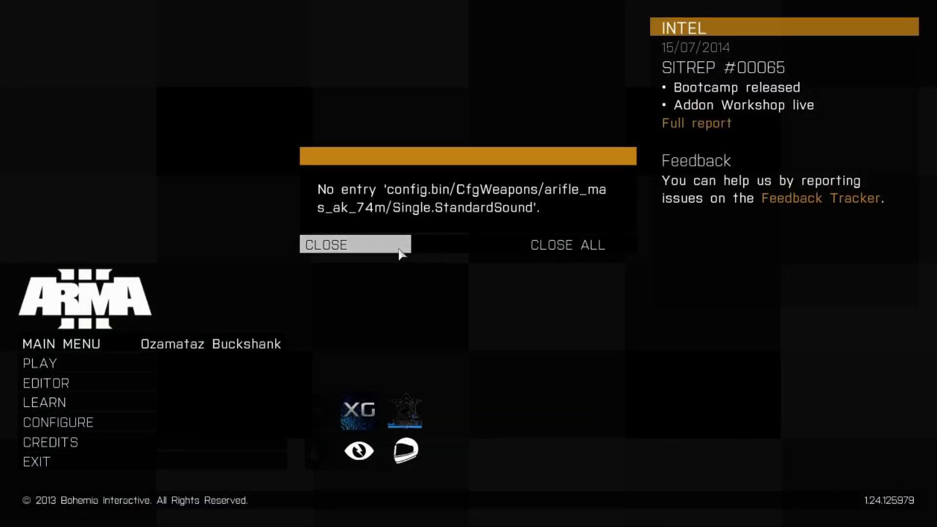
{"action": "mouse_move", "coordinate": [373, 389]}
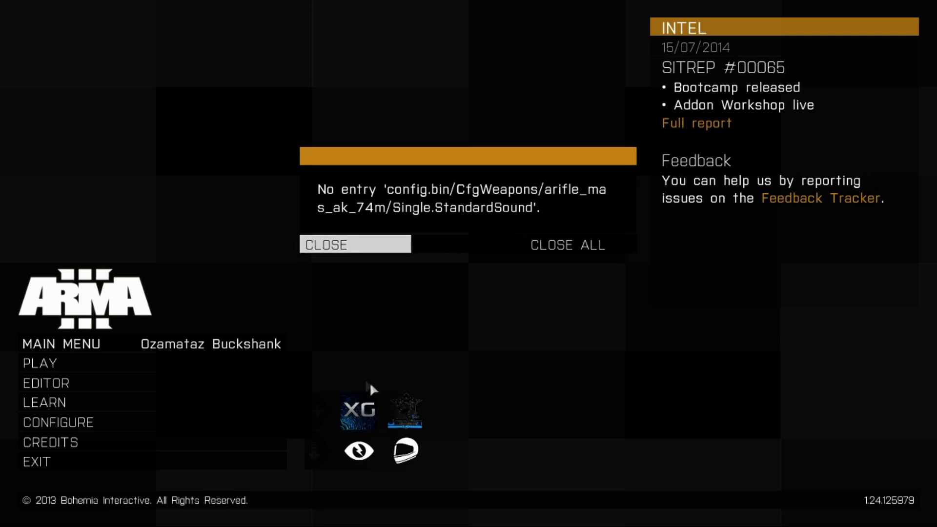
{"action": "mouse_move", "coordinate": [423, 258]}
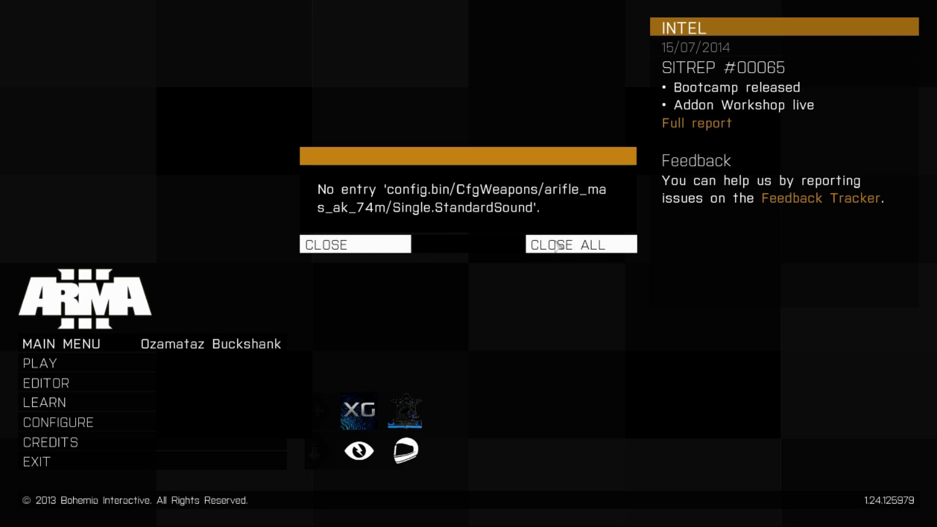
Close all the 'No entry config.bin' error messages.
{"action": "left_click", "coordinate": [580, 245]}
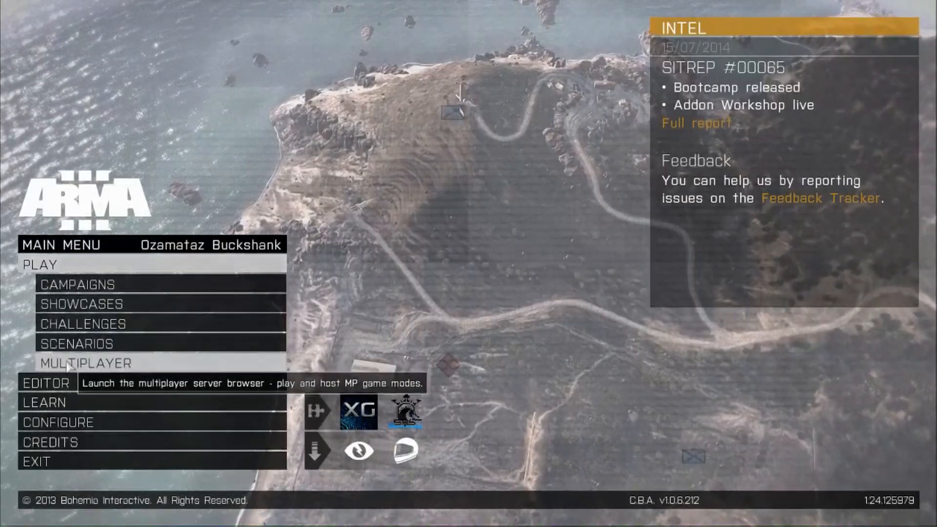
Filter the multiplayer browser to Xenos Takistan servers and view details of servers #3 and #2.
{"action": "left_click", "coordinate": [87, 363]}
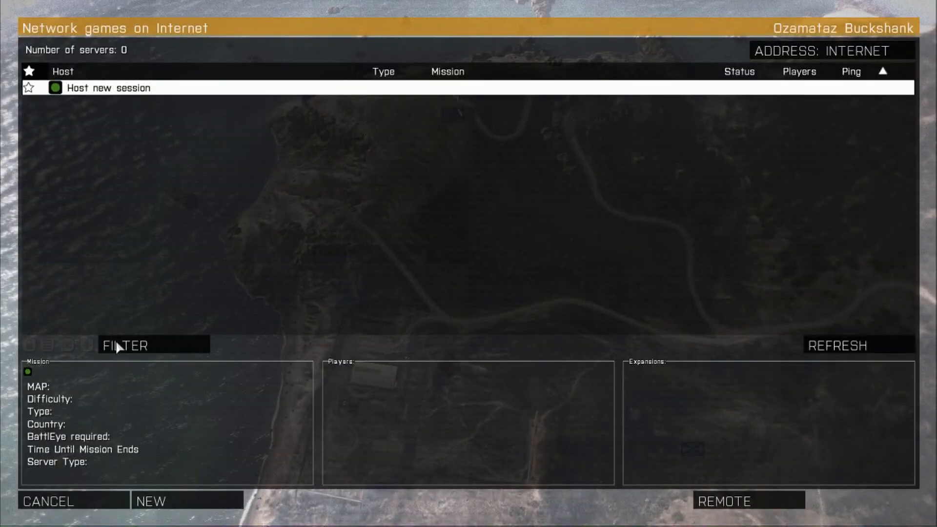
{"action": "left_click", "coordinate": [836, 345]}
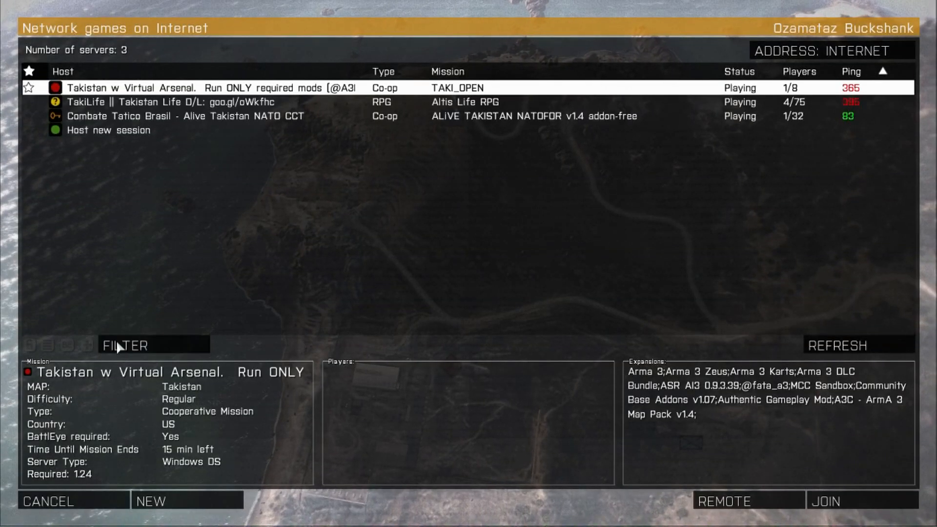
{"action": "left_click", "coordinate": [125, 346]}
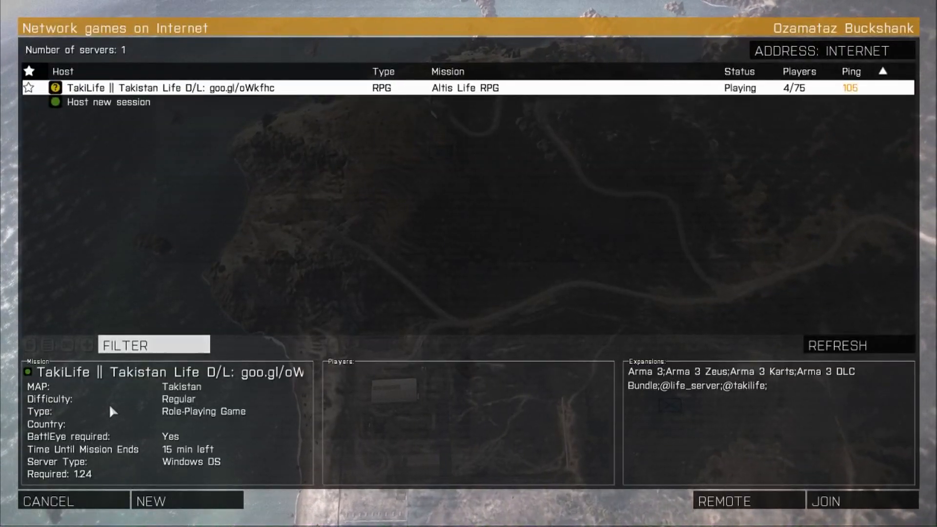
{"action": "left_click", "coordinate": [838, 346]}
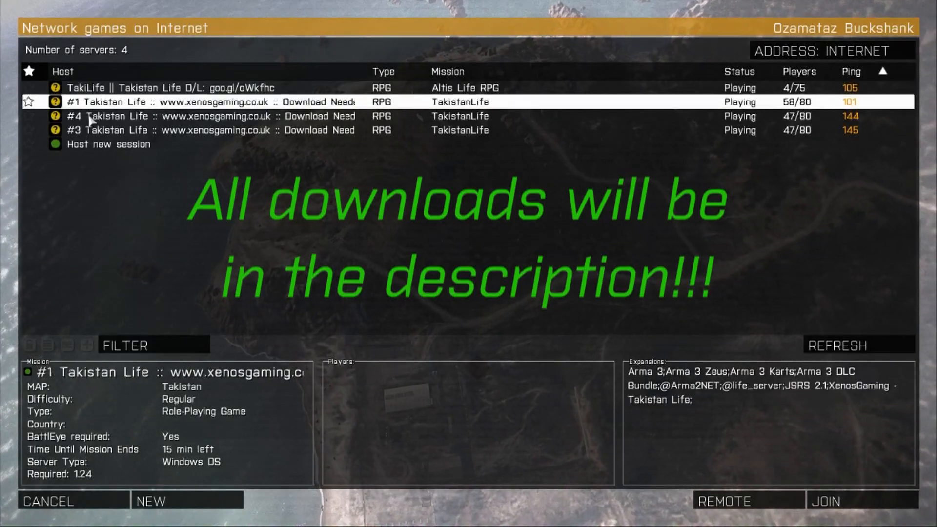
{"action": "left_click", "coordinate": [239, 130]}
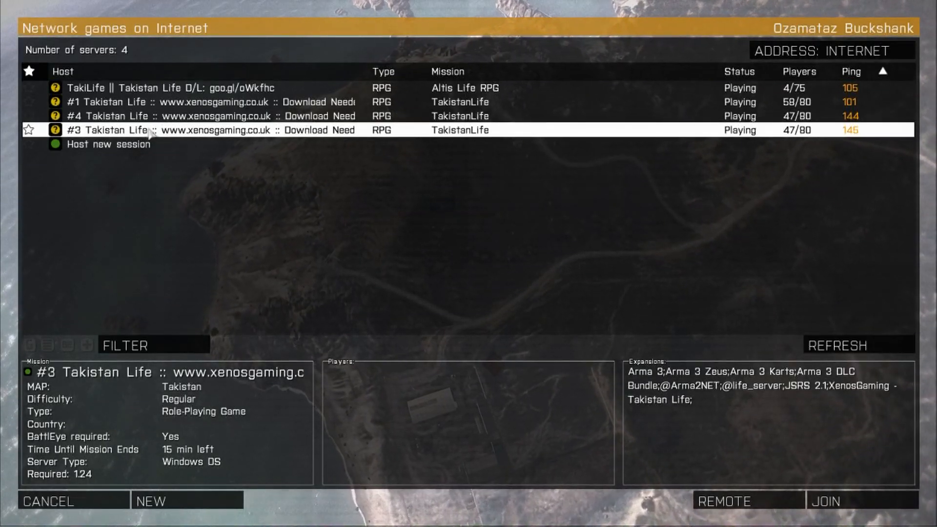
{"action": "left_click", "coordinate": [239, 115]}
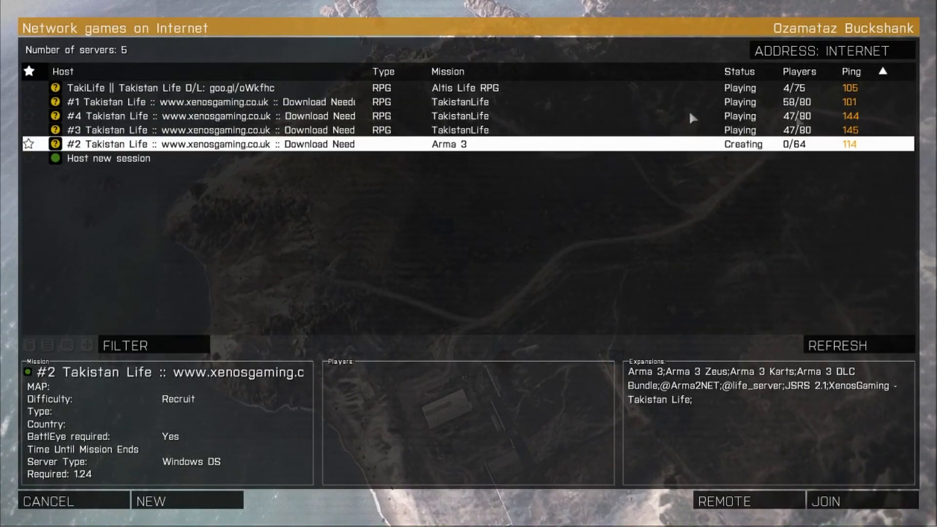
{"action": "mouse_move", "coordinate": [775, 184]}
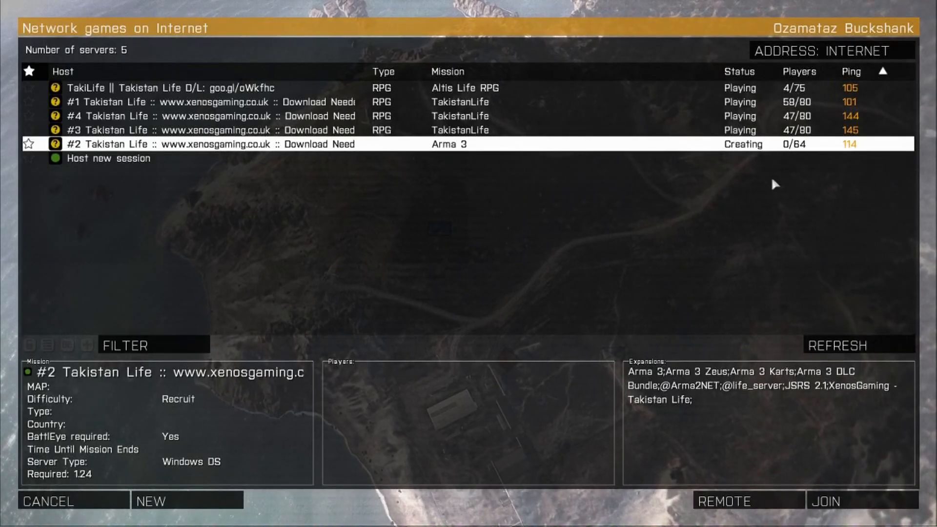